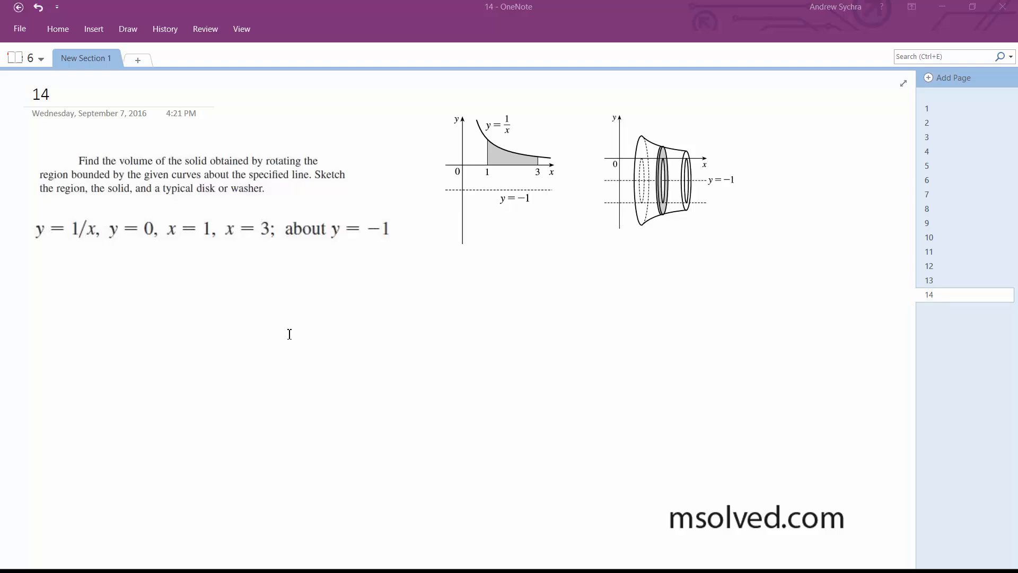
pyautogui.moveTo(185, 295)
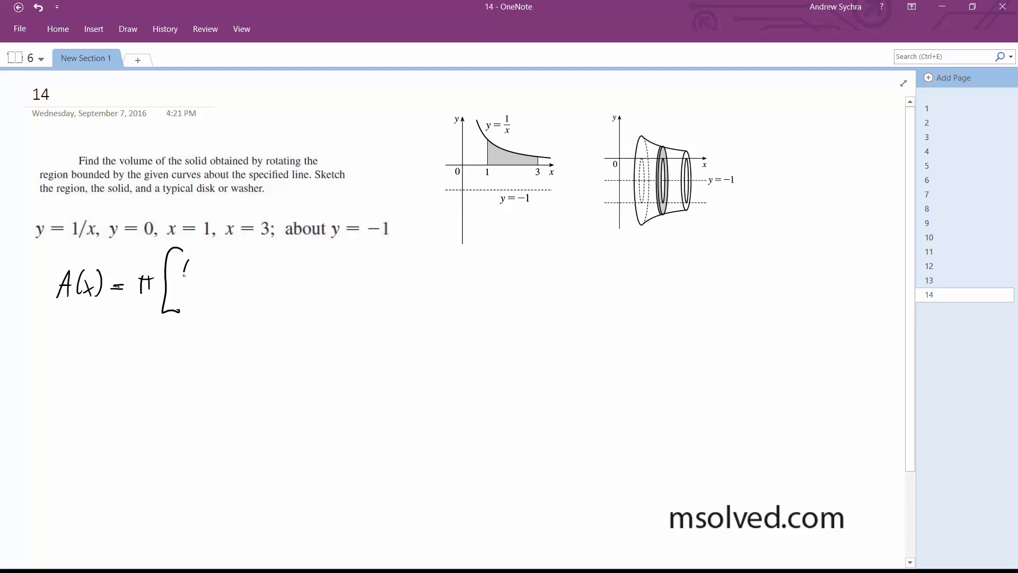
# Step: Write (1 + 1/x)² − 1 inside the bracket of A(x) = π[…], then add a brace beside the graph
pyautogui.moveTo(185, 279); pyautogui.dragTo(244, 279)
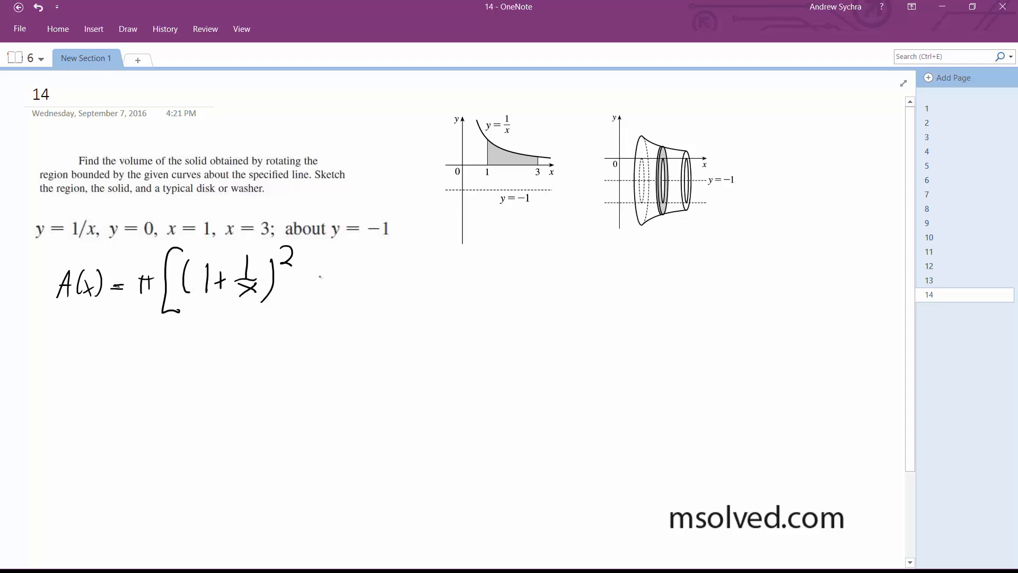
pyautogui.moveTo(309, 283); pyautogui.dragTo(325, 283)
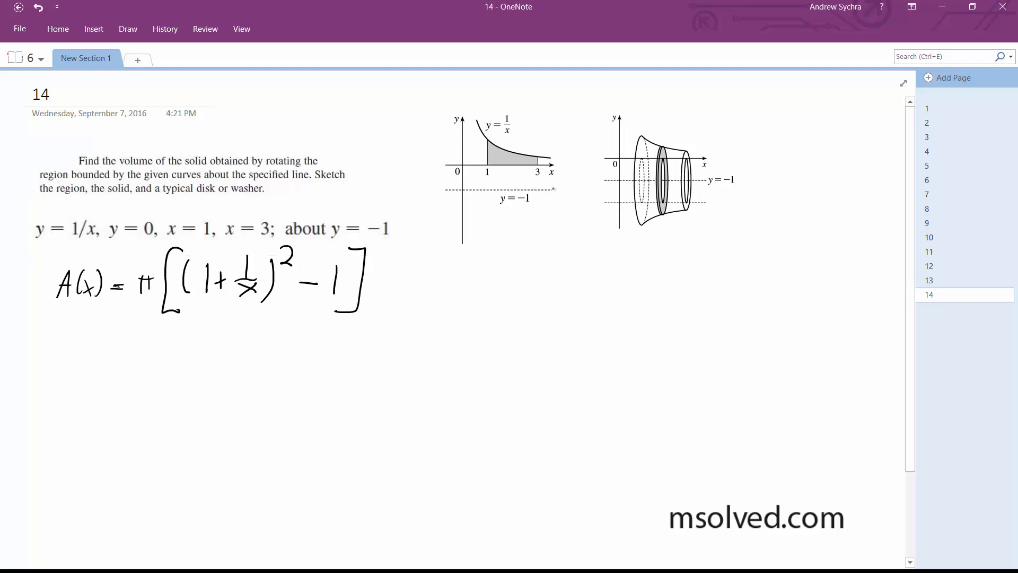
pyautogui.moveTo(548, 165); pyautogui.dragTo(559, 189)
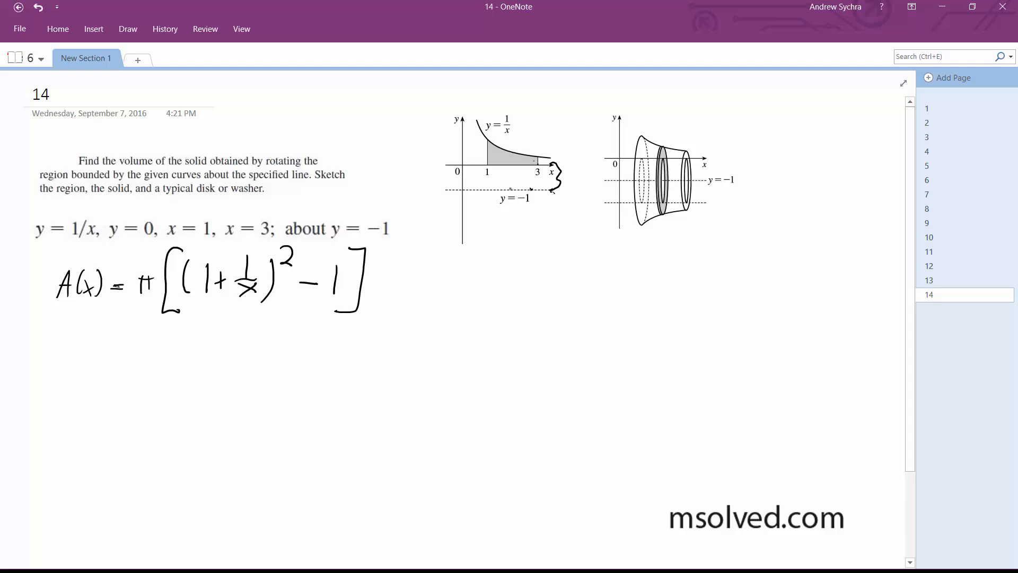
# Step: Scribble-shade the strip between the x-axis and y = −1 on the region graph
pyautogui.moveTo(477, 179); pyautogui.dragTo(526, 178)
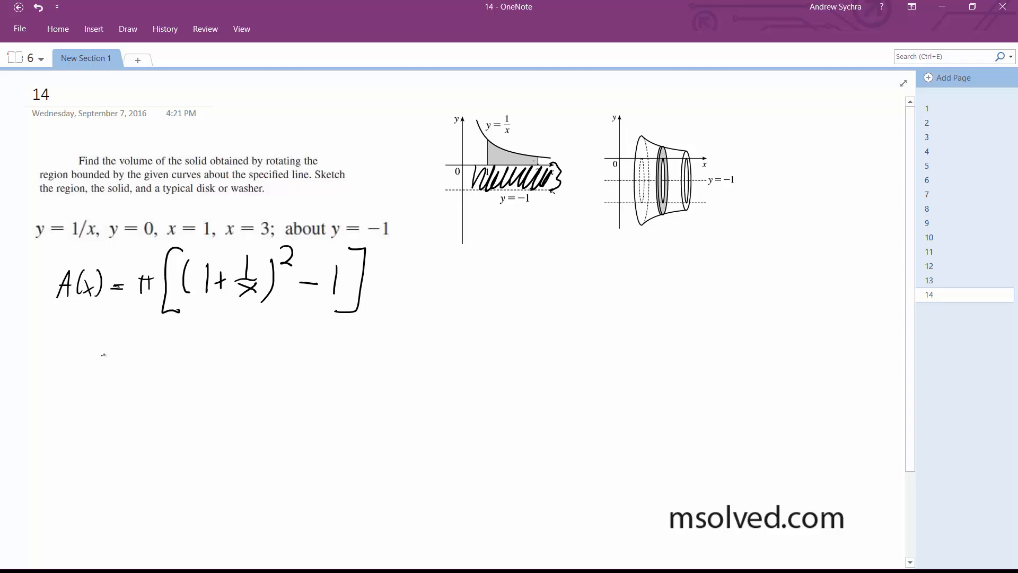
# Step: Ink the line = π[x⁻² + 2x⁻¹] under the area formula and begin 'V ='
pyautogui.moveTo(104, 351); pyautogui.dragTo(120, 351)
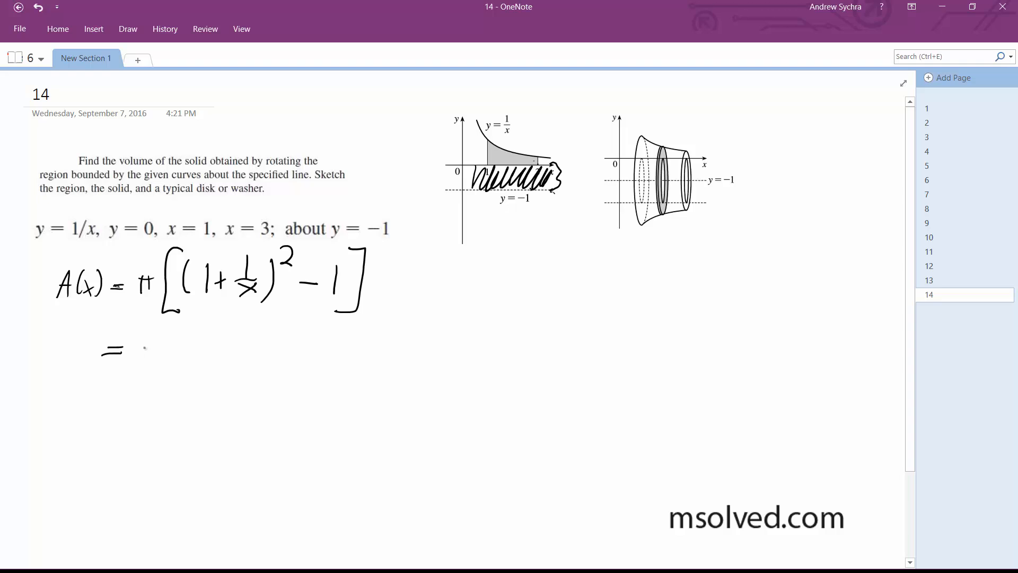
pyautogui.moveTo(141, 351); pyautogui.dragTo(178, 364)
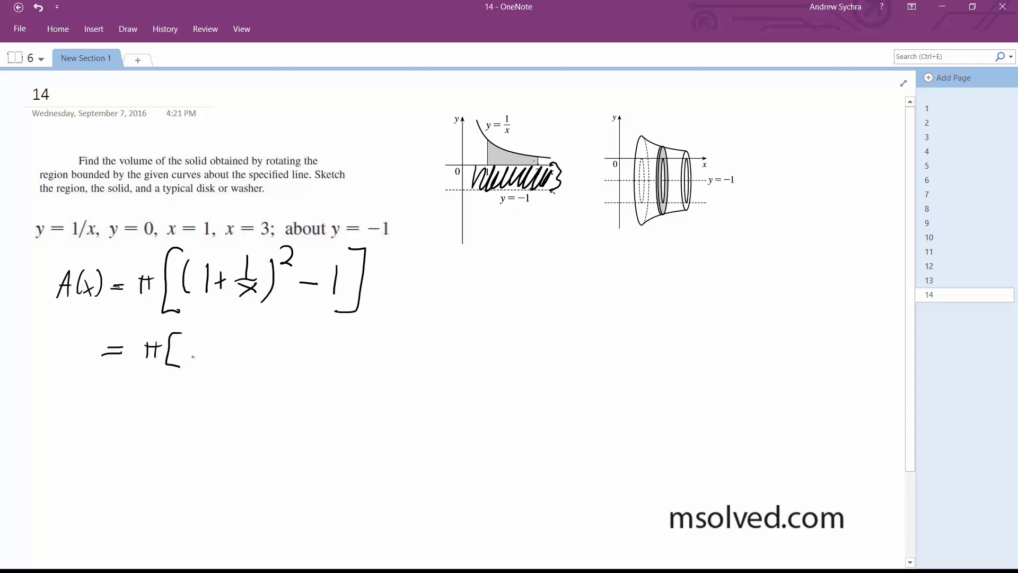
pyautogui.moveTo(189, 355); pyautogui.dragTo(218, 337)
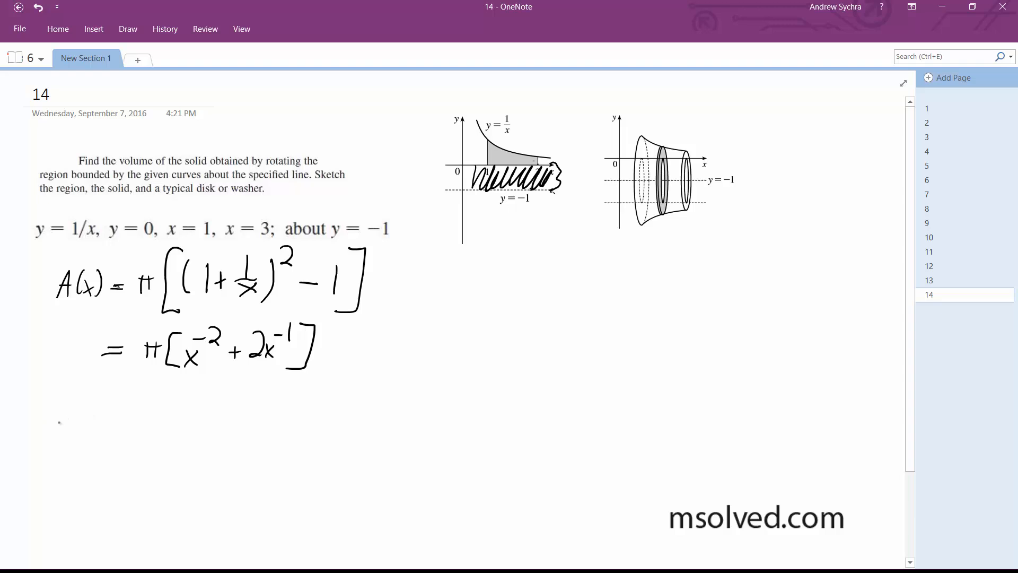
pyautogui.write('V=')
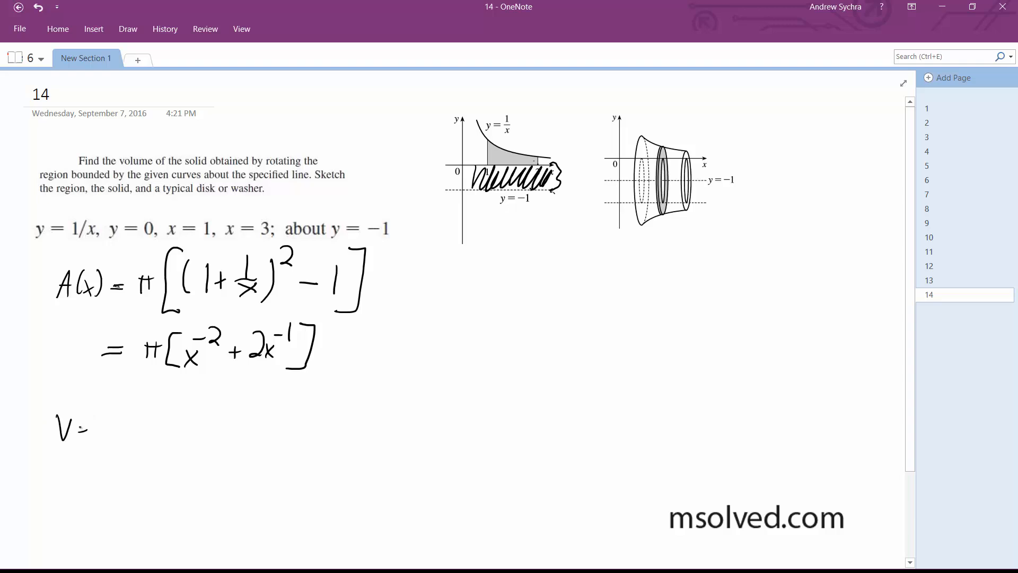
# Step: Write the integral ∫₁³ π(x⁻² + 2x⁻¹) dx after V =
pyautogui.moveTo(97, 441); pyautogui.dragTo(123, 396)
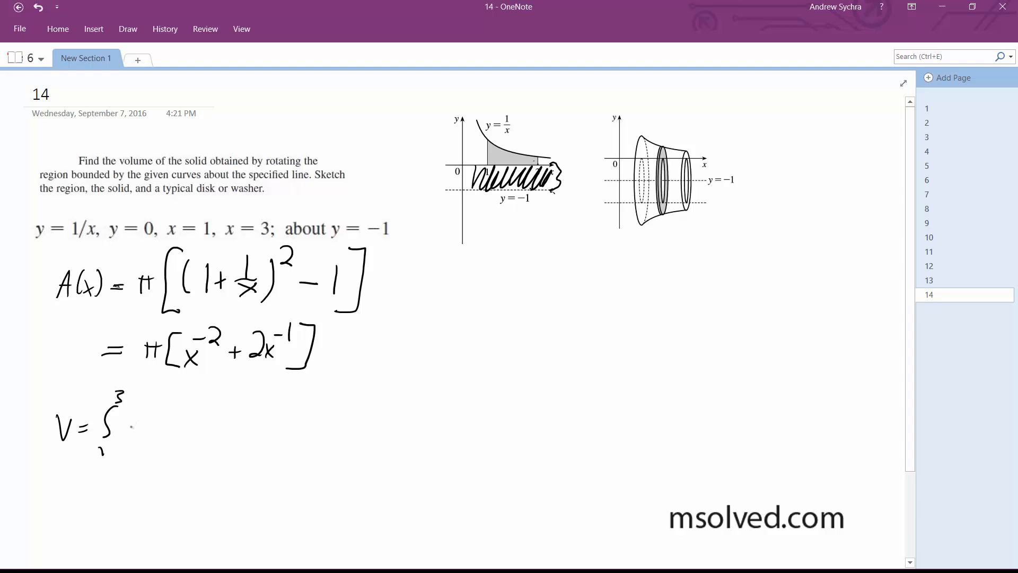
pyautogui.moveTo(130, 425); pyautogui.dragTo(141, 416)
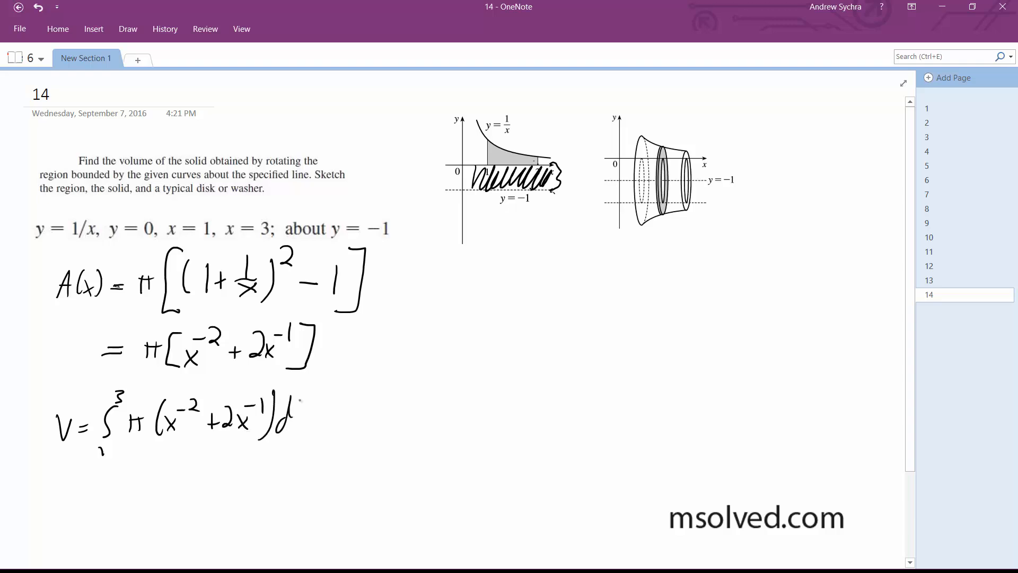
pyautogui.moveTo(285, 422); pyautogui.dragTo(312, 423)
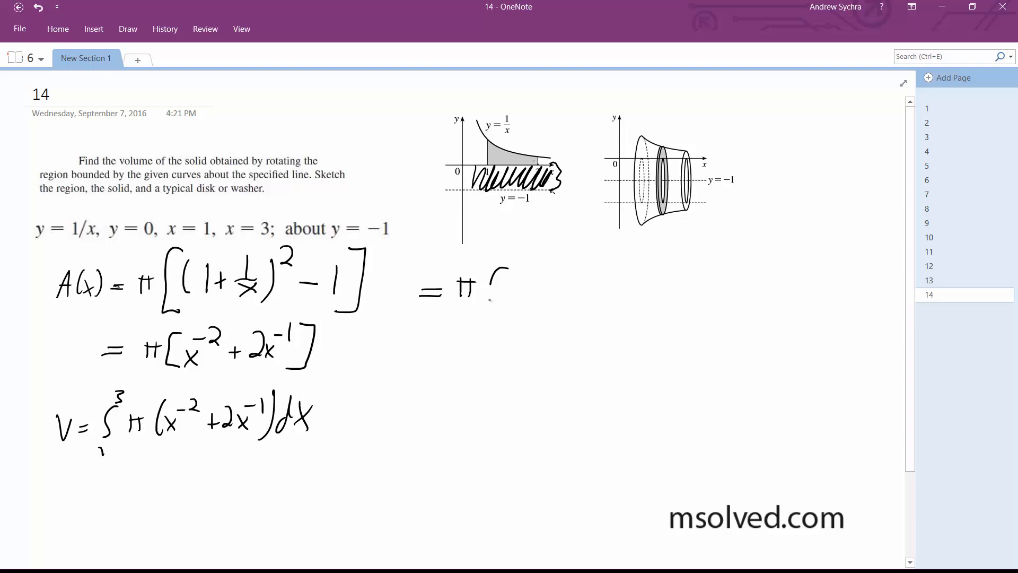
# Step: Ink = π[−x⁻¹ + 2 ln|x|] from 1 to 3 and substitute the limits
pyautogui.moveTo(490, 292); pyautogui.dragTo(545, 285)
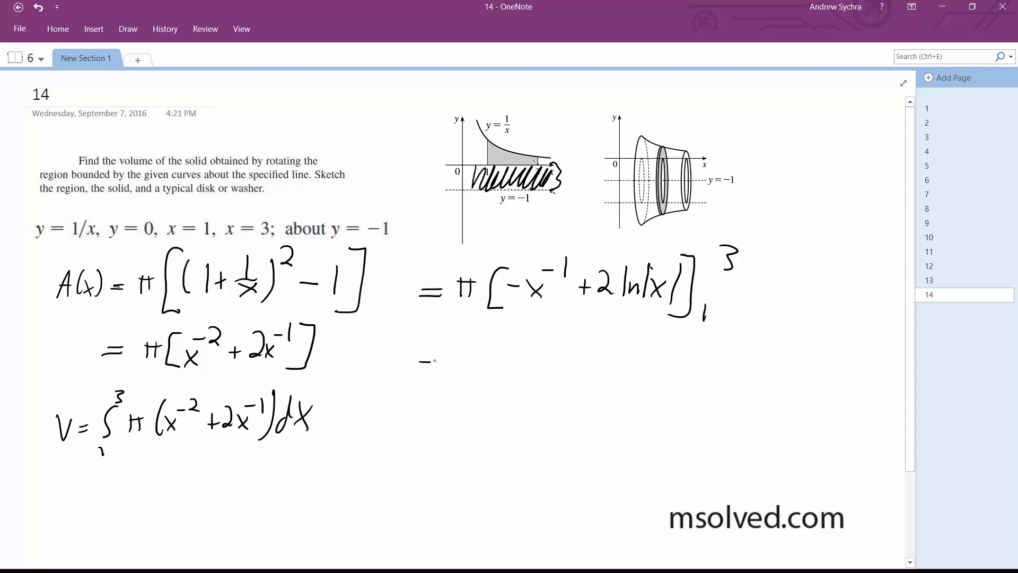
pyautogui.moveTo(422, 361); pyautogui.dragTo(513, 361)
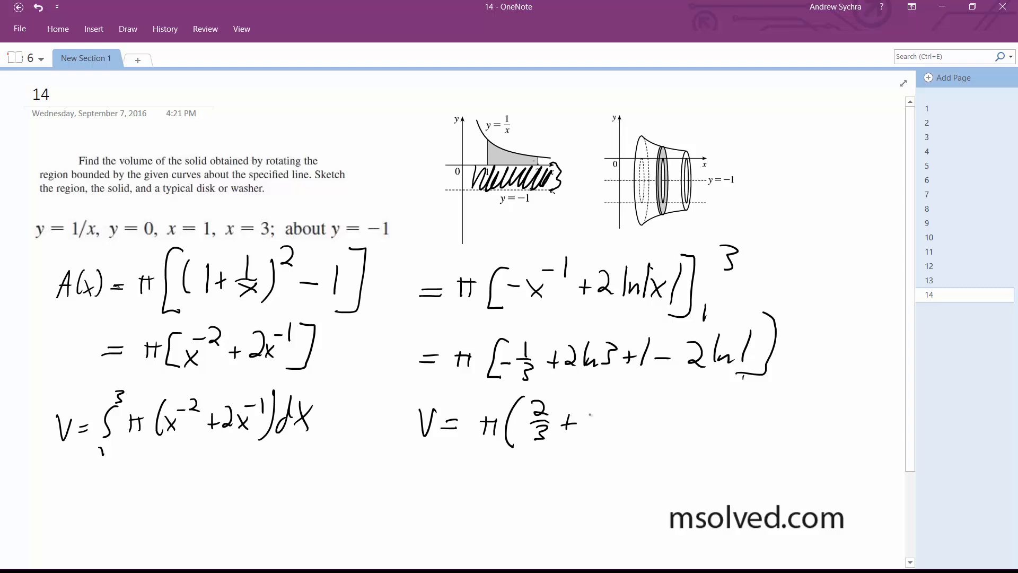
# Step: Finish the result as V = π(2/3 + 2 ln 3)
pyautogui.write('2ln3)')
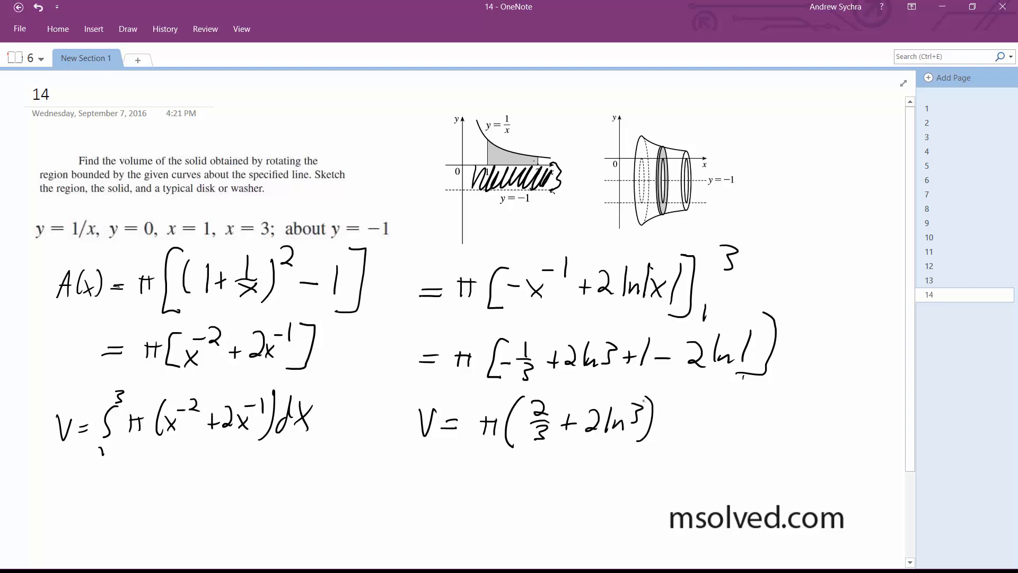